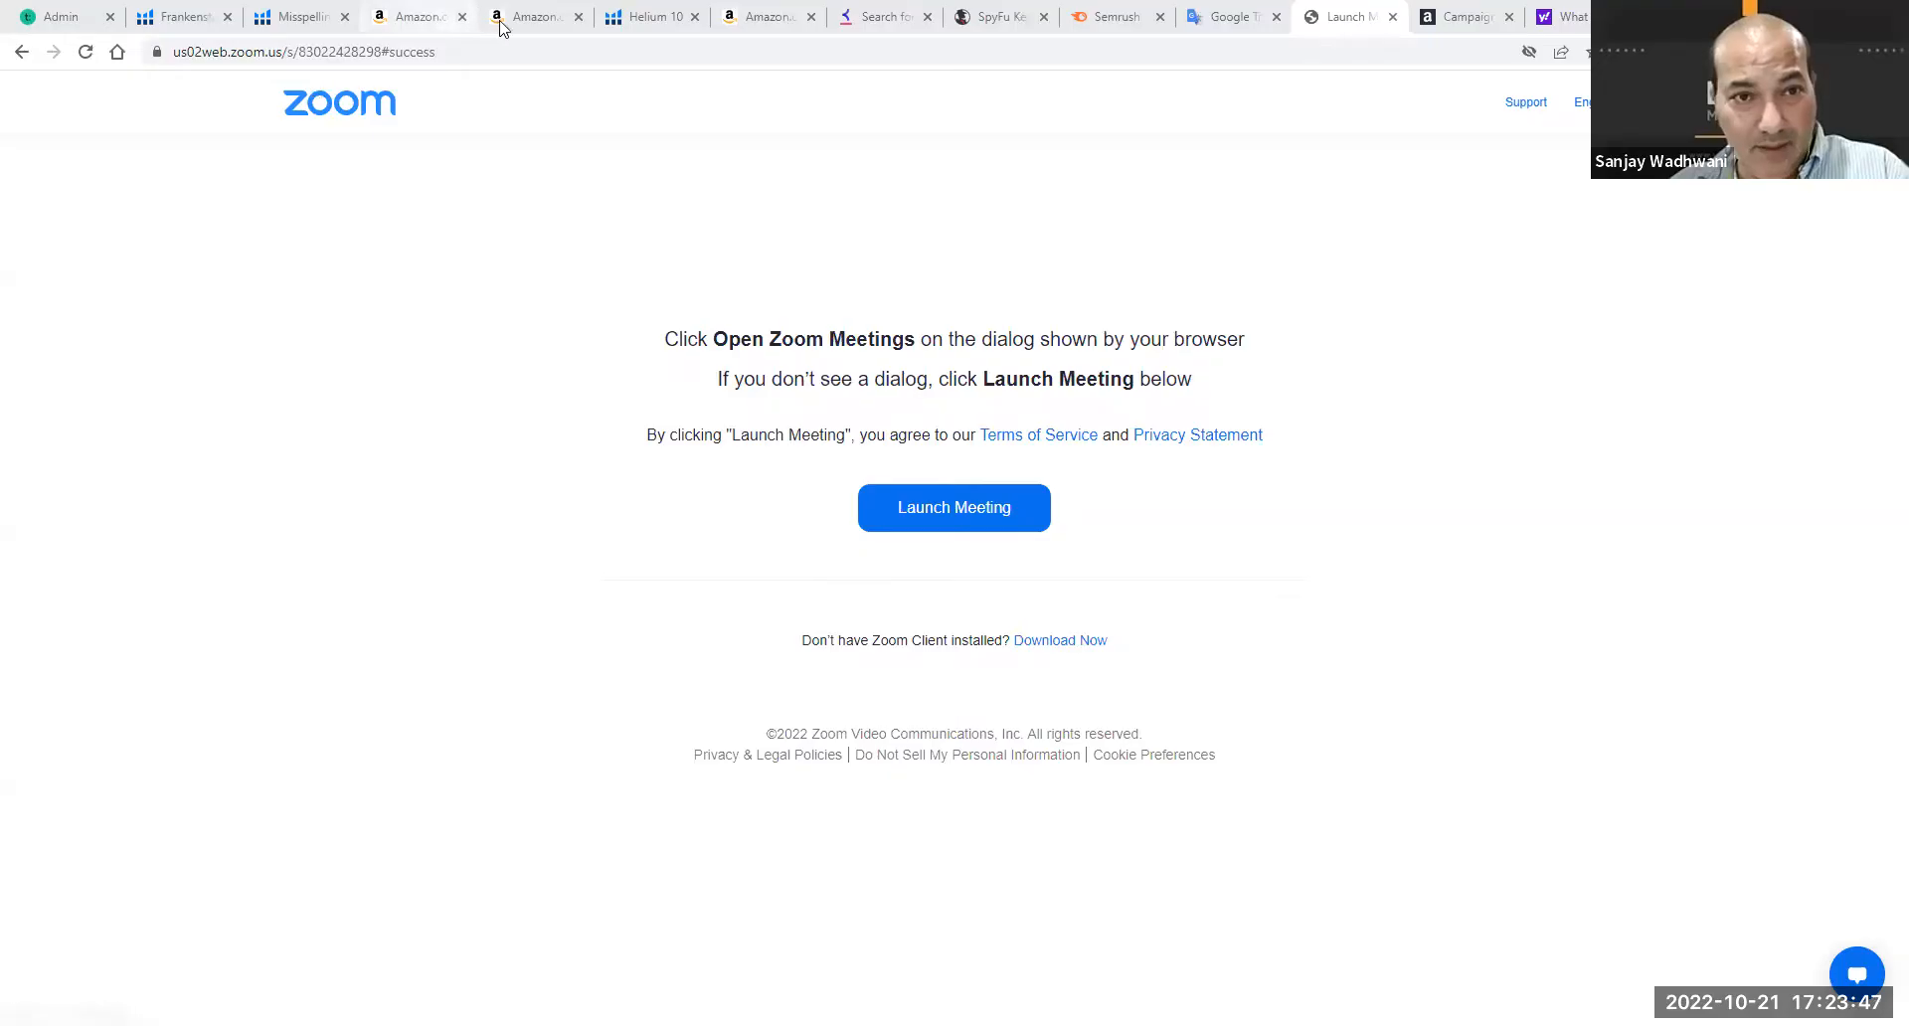
Select the phrase 'Insulated Lunch Bags' in the bento lunch box product title and return to the campaign tab
{"action": "left_click", "coordinate": [530, 16]}
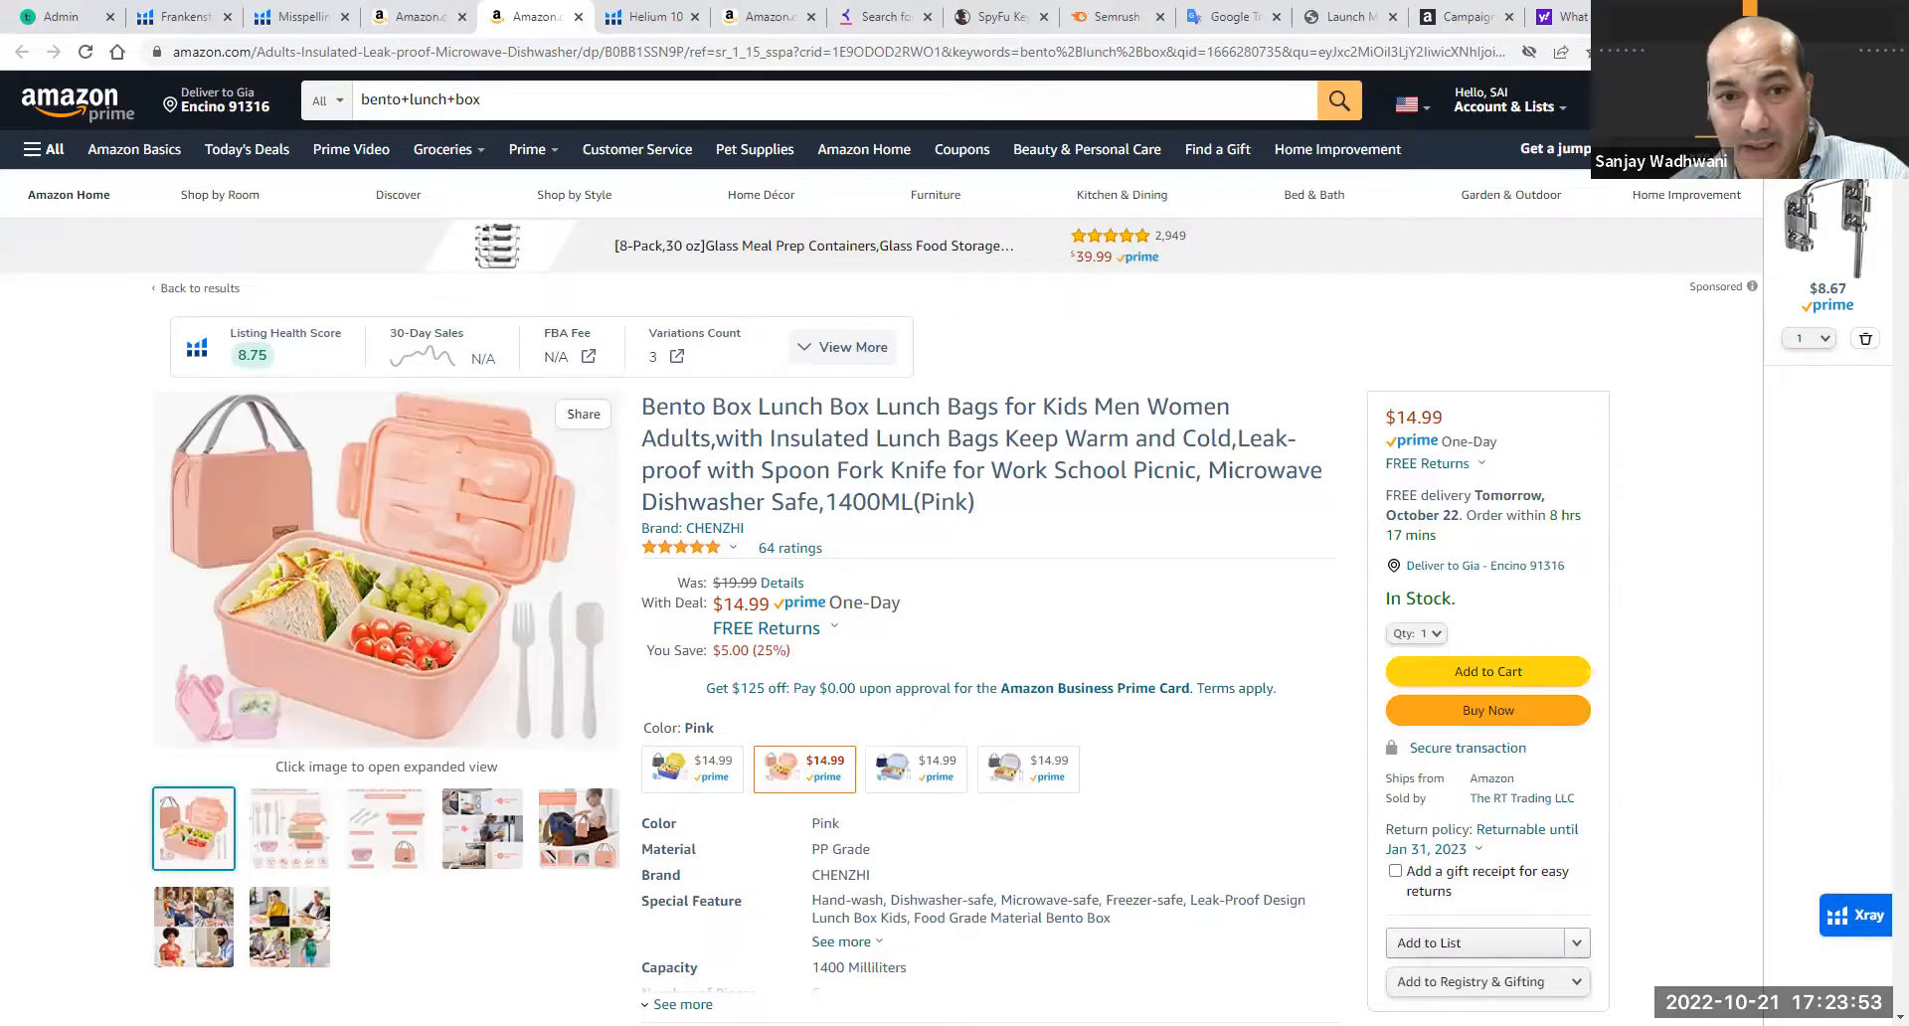
{"action": "scroll", "scroll_direction": "down", "scroll_amount": 3}
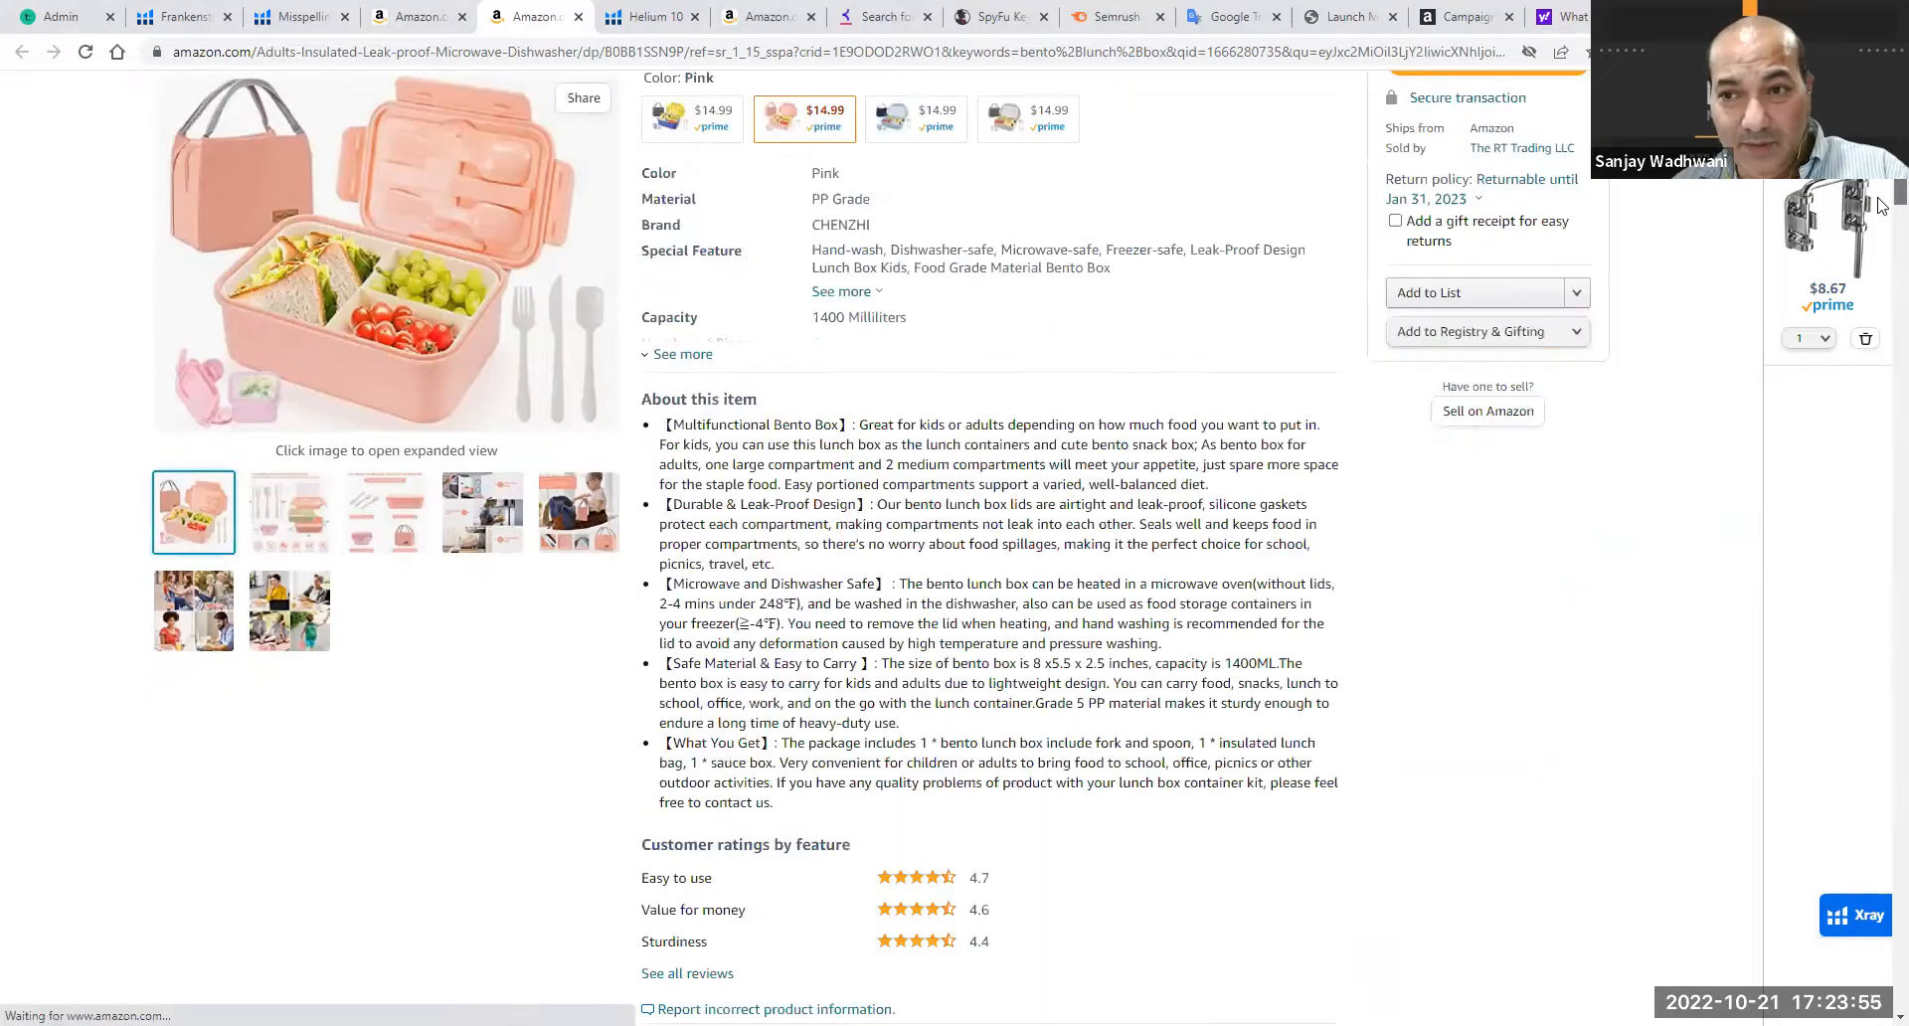
{"action": "scroll", "scroll_direction": "down", "scroll_amount": 3}
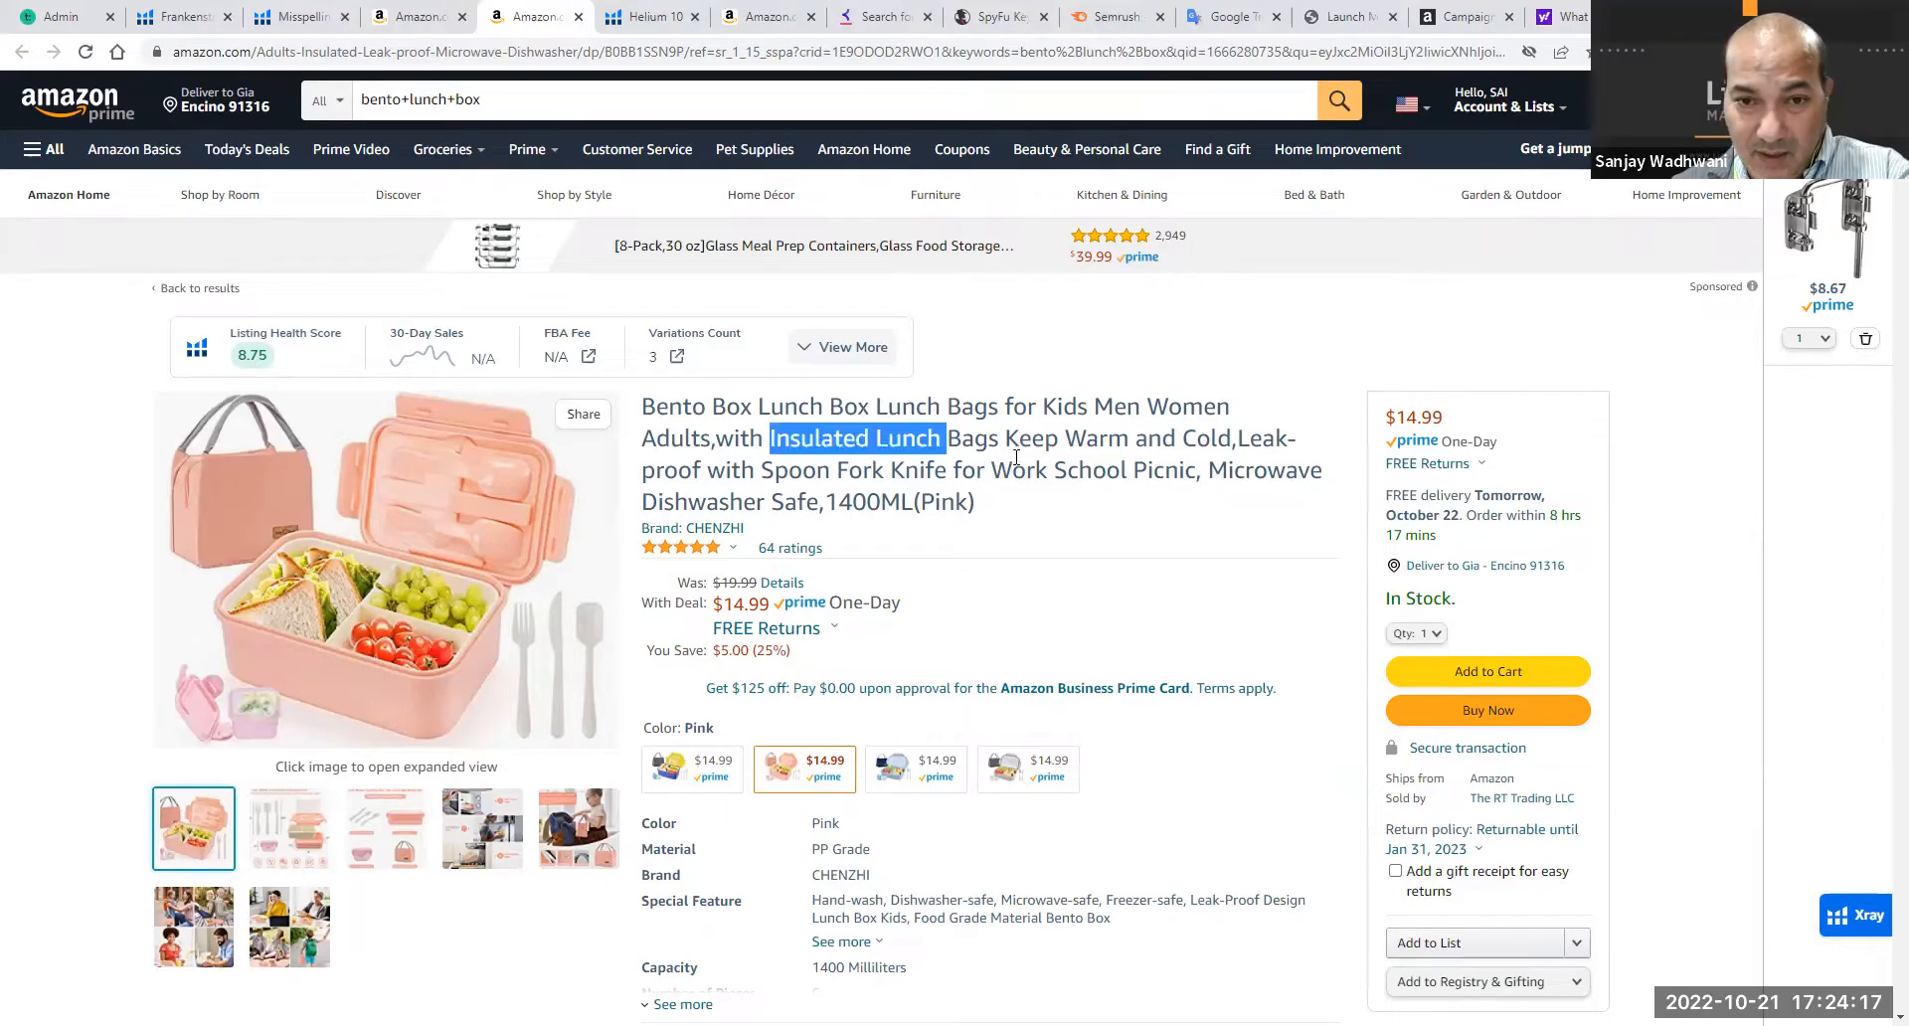
{"action": "left_click_drag", "start_coordinate": [771, 438], "coordinate": [995, 438]}
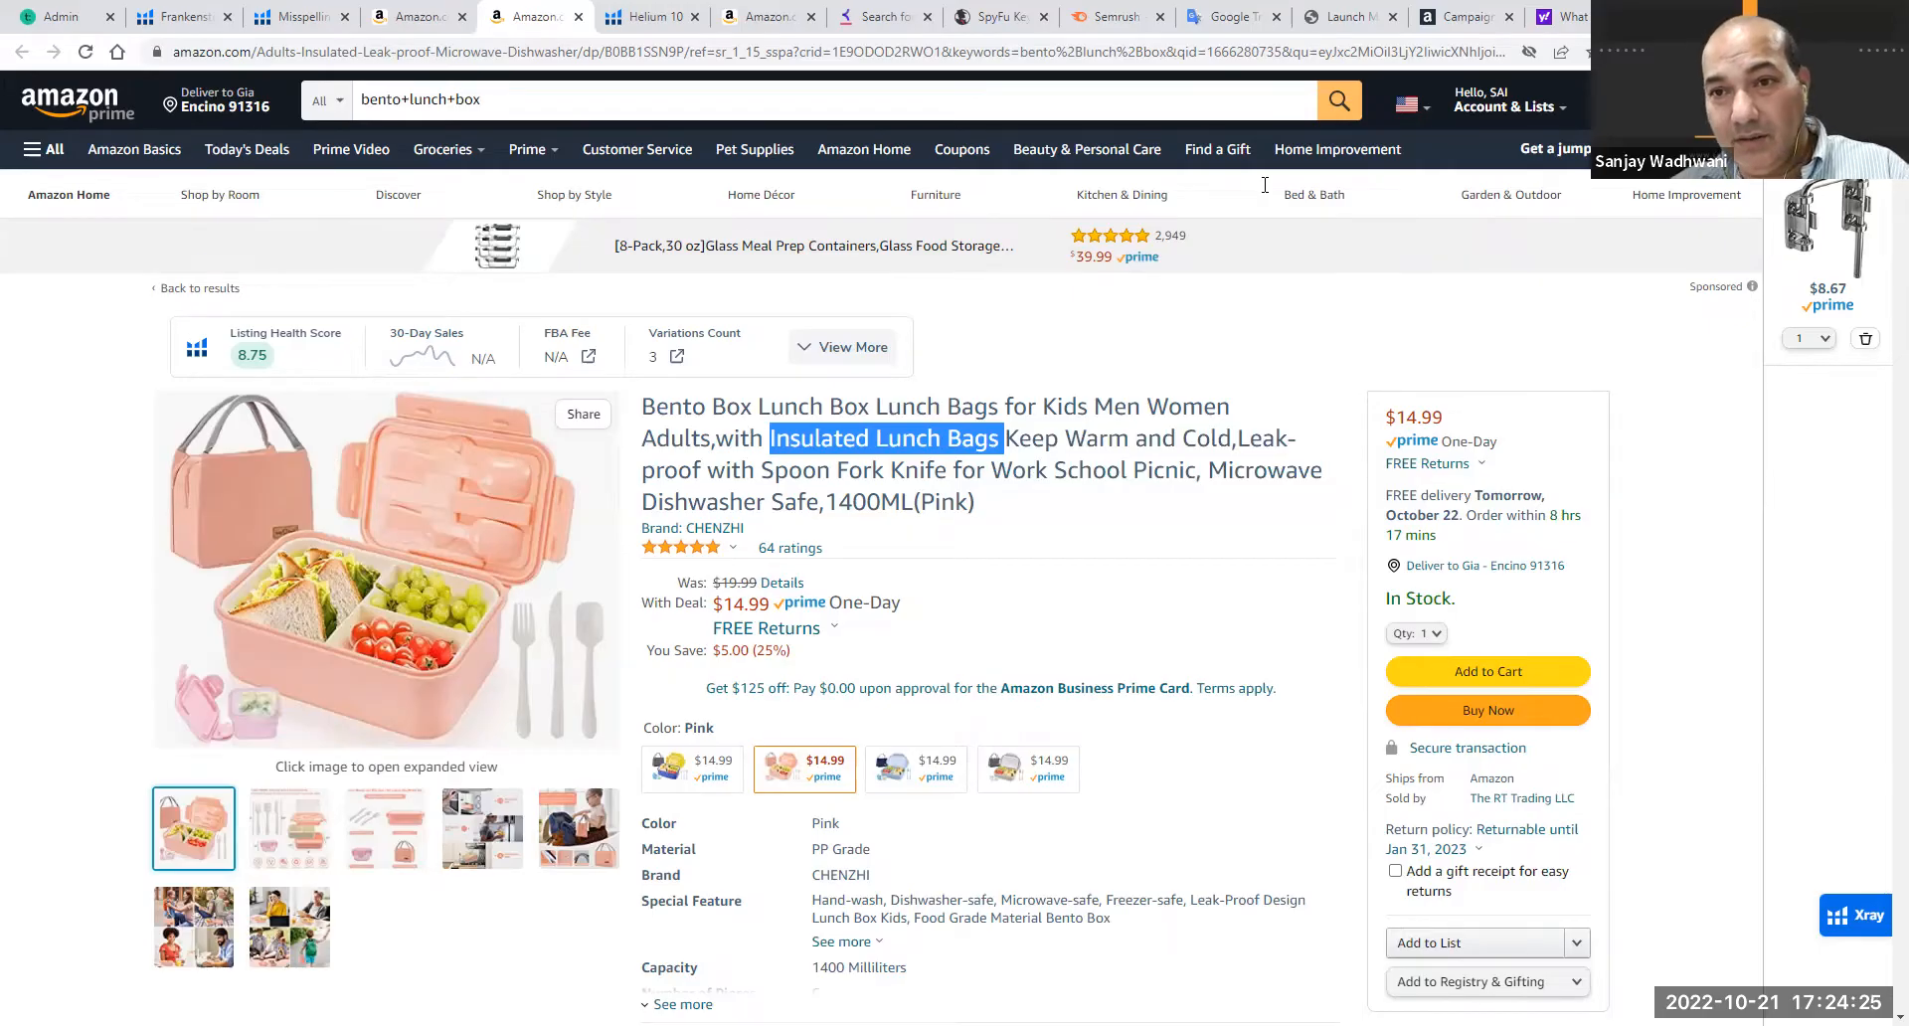
{"action": "left_click", "coordinate": [1466, 16]}
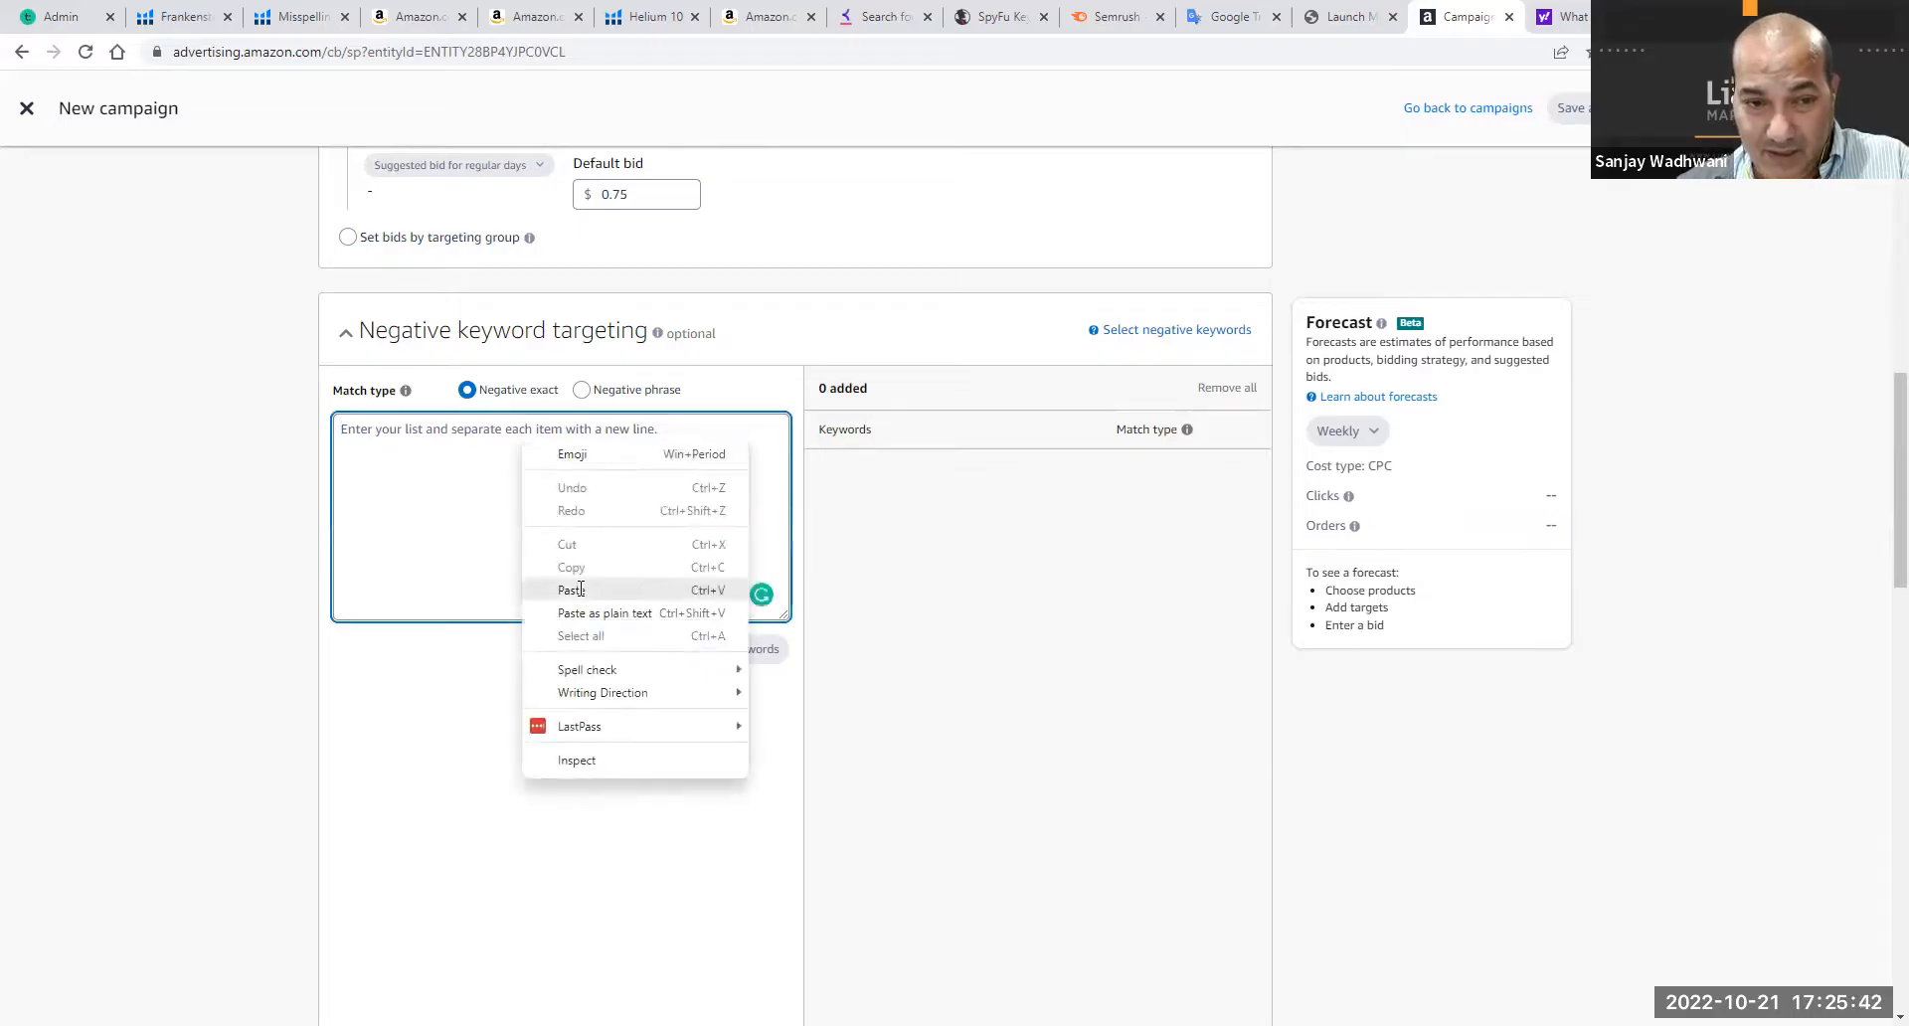
Paste the phrase into the Negative exact keyword box, trimming it to 'Insulated Lunch Bags'
{"action": "left_click", "coordinate": [569, 591]}
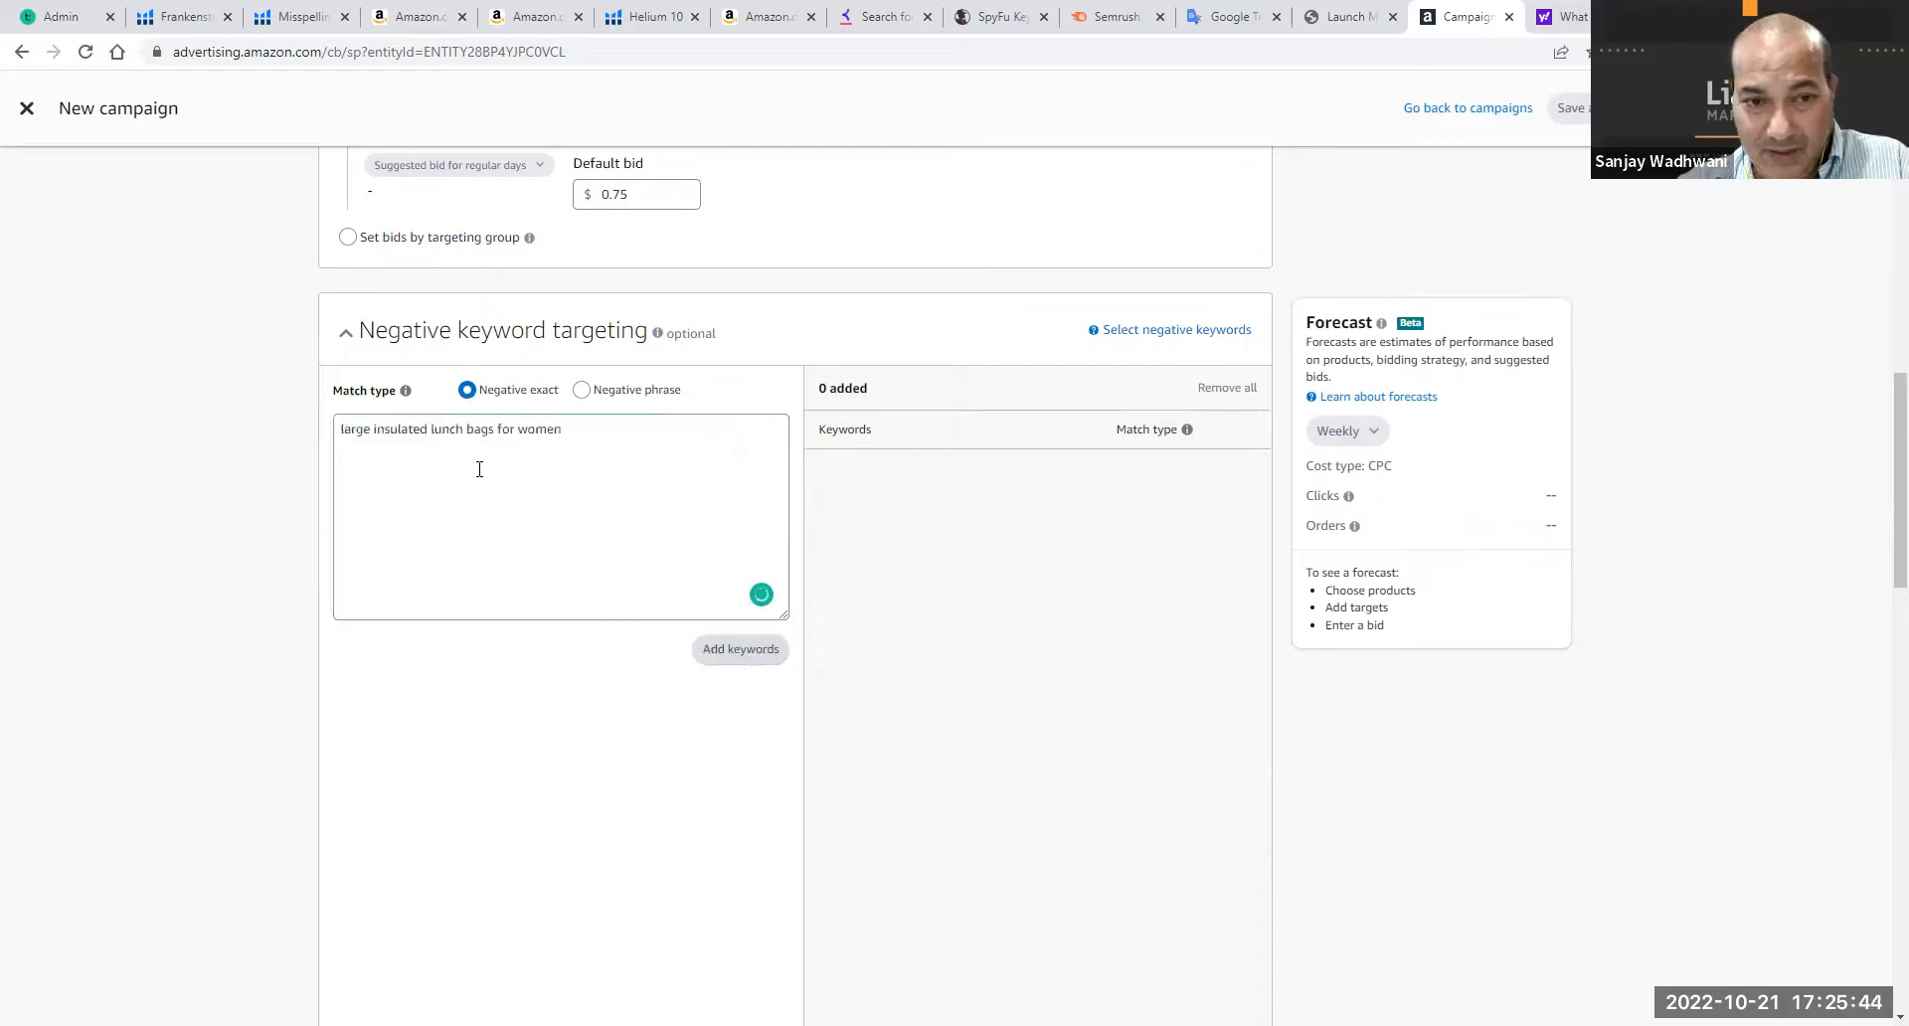
{"action": "key", "text": "Backspace"}
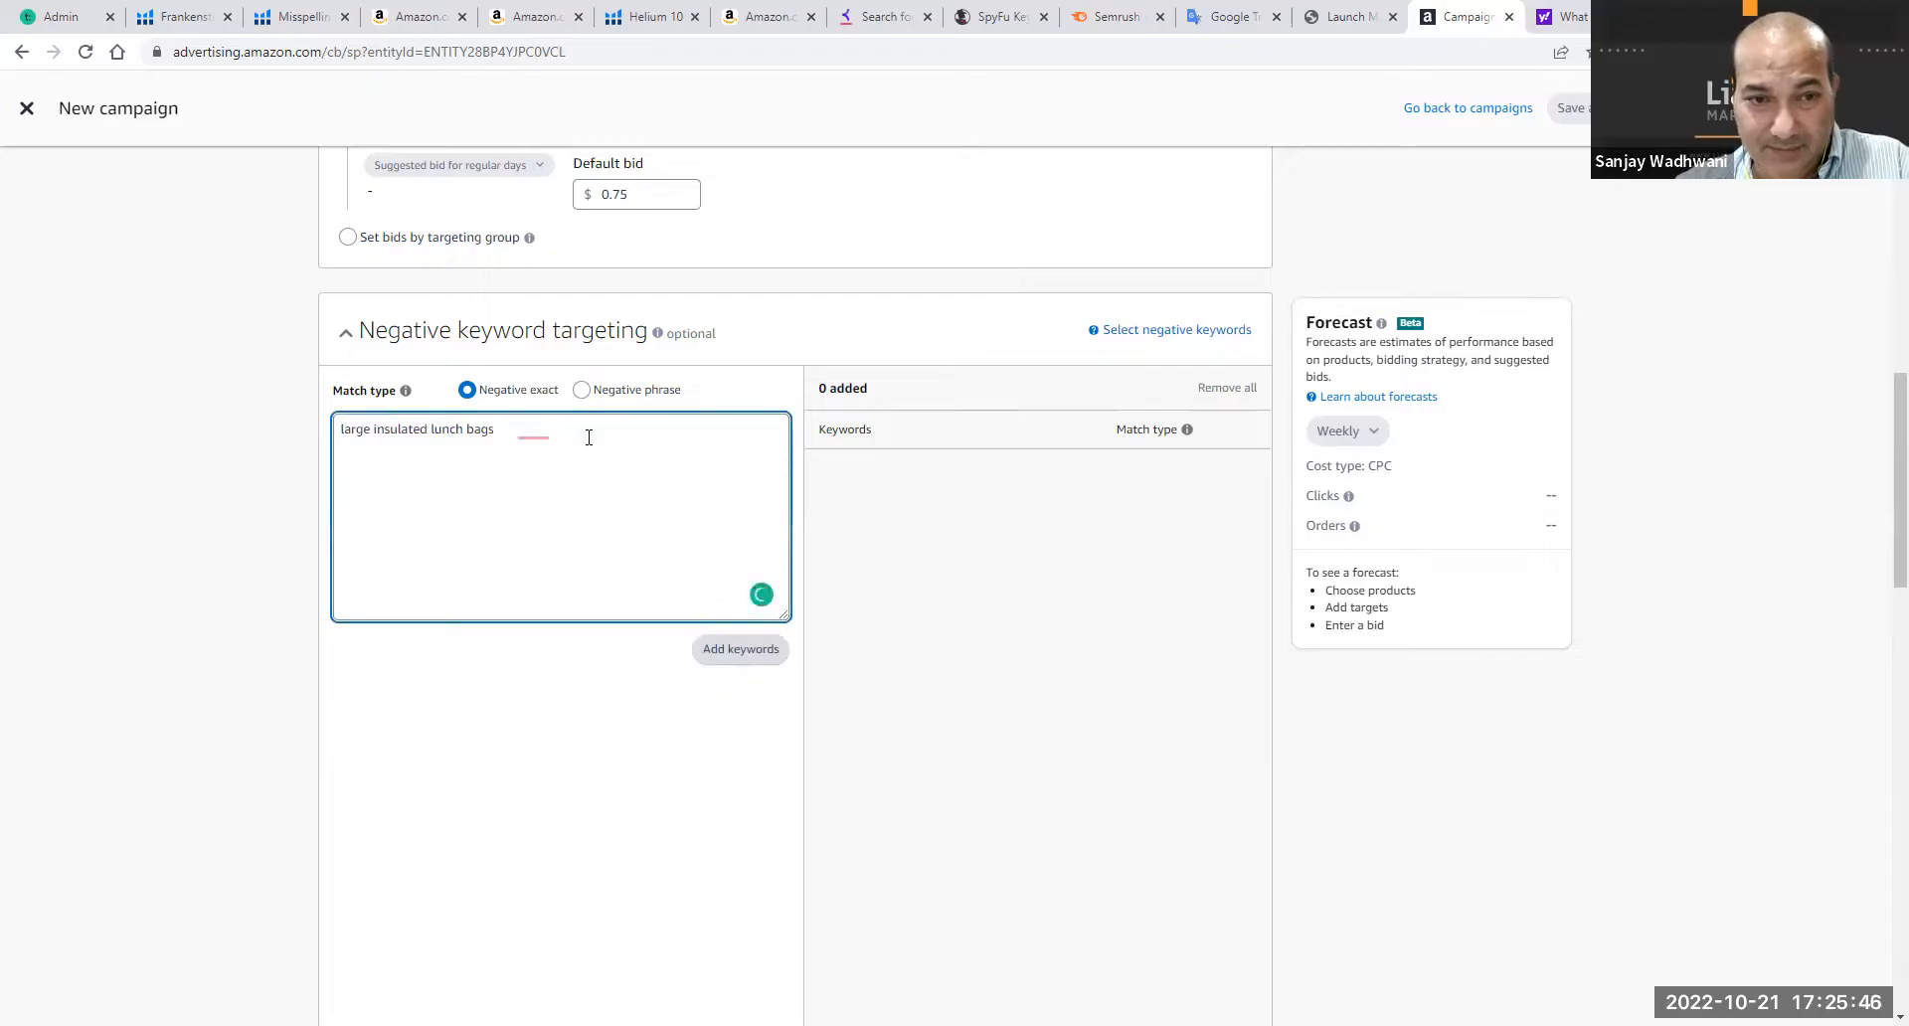
{"action": "right_click", "coordinate": [588, 438]}
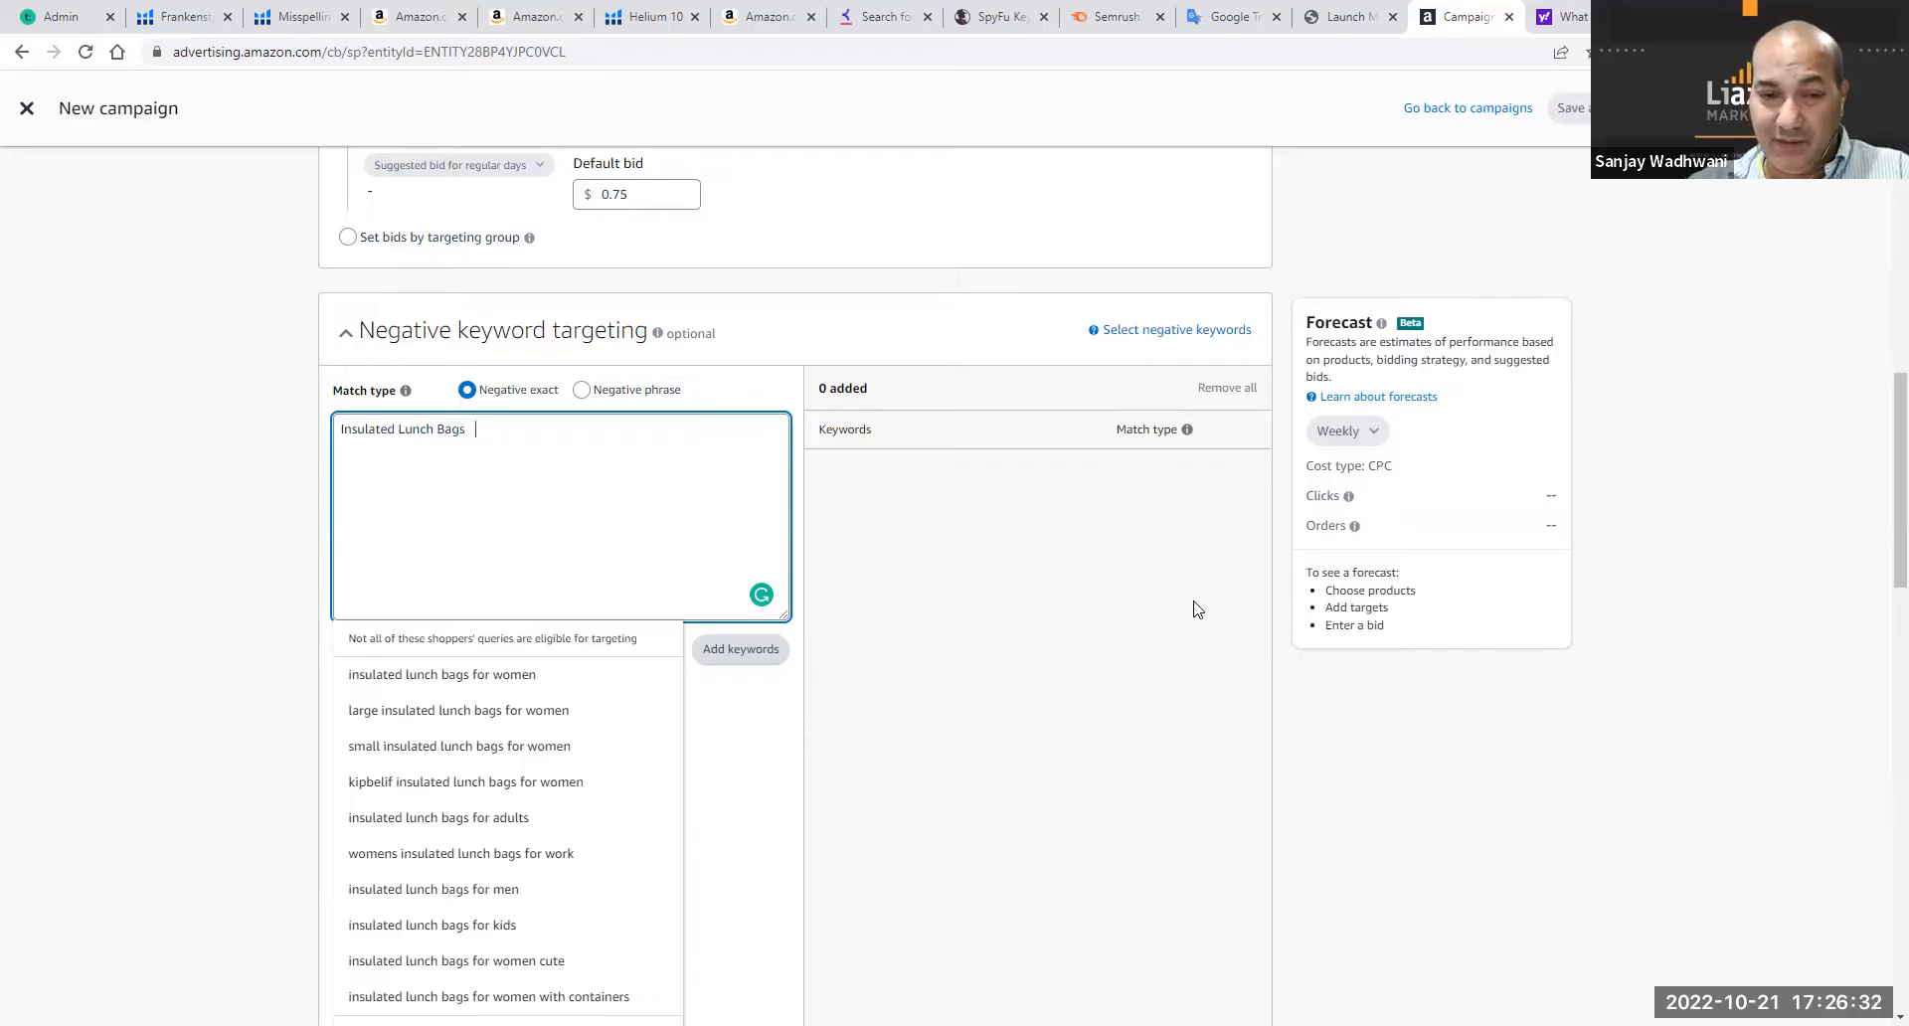
{"action": "mouse_move", "coordinate": [1237, 845]}
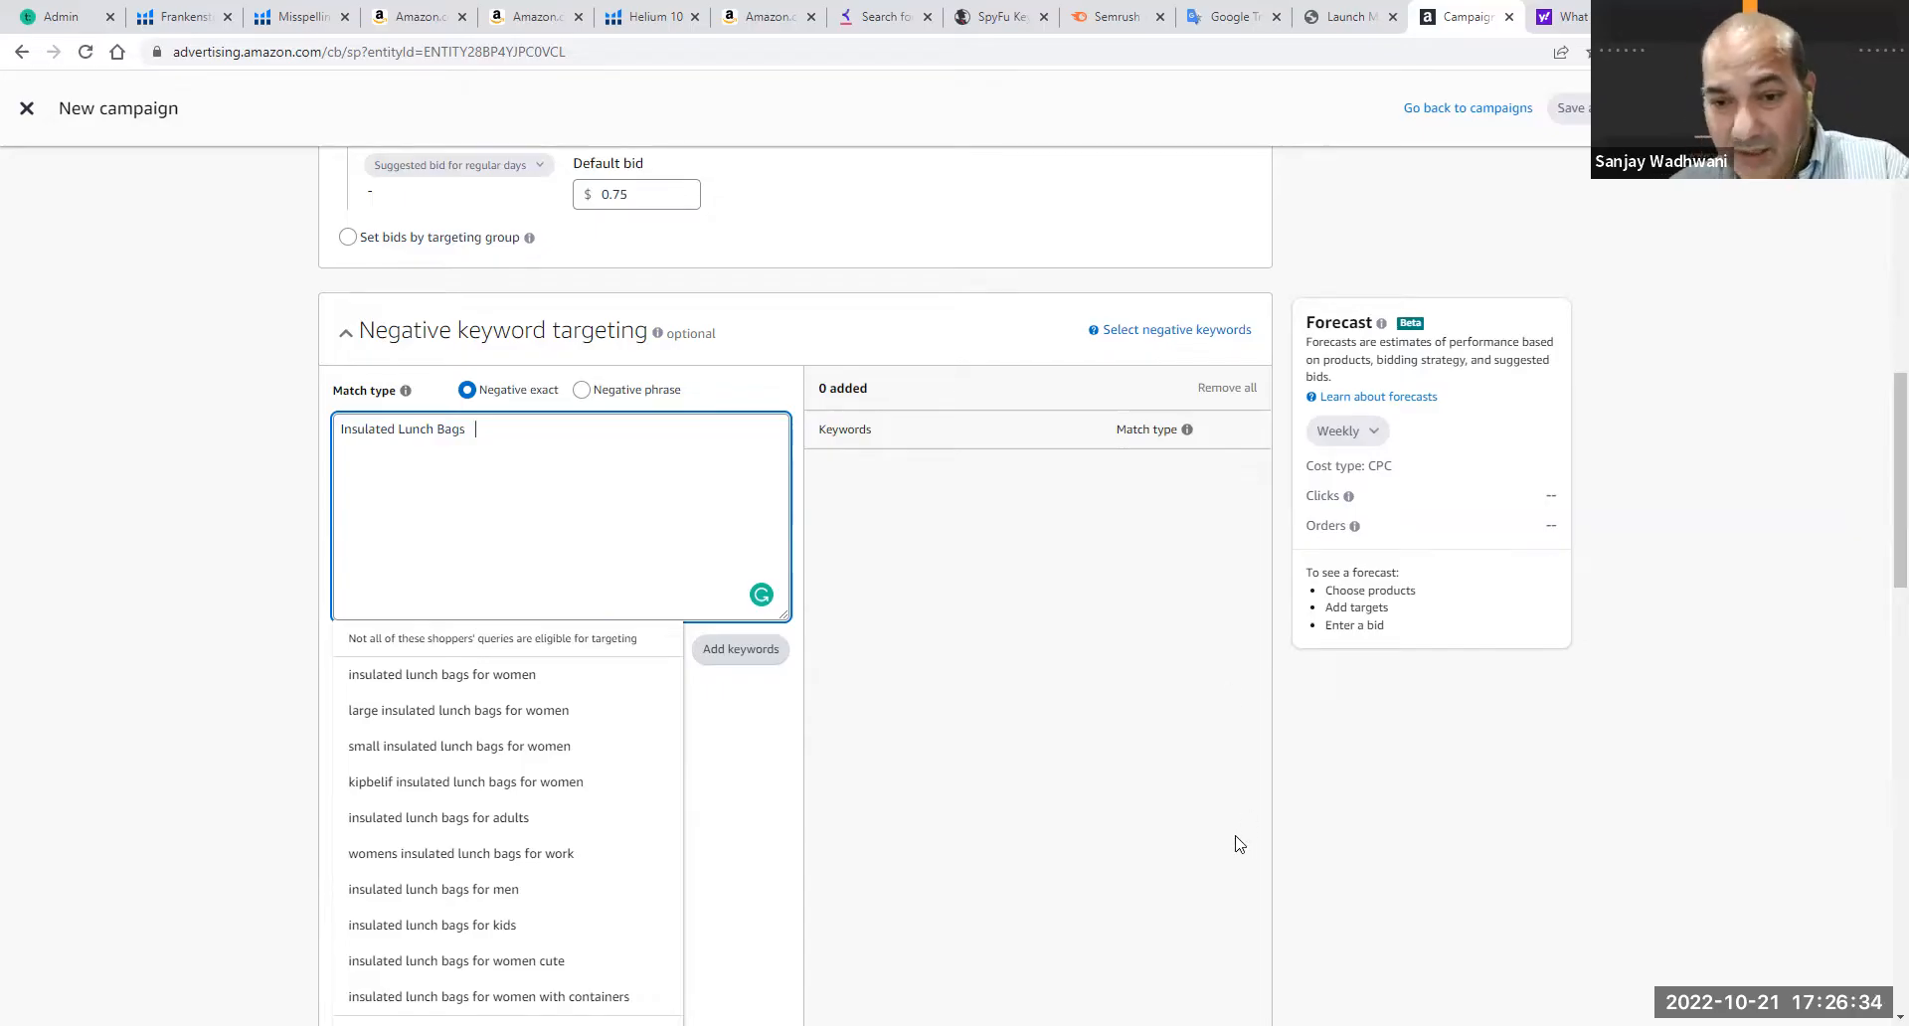